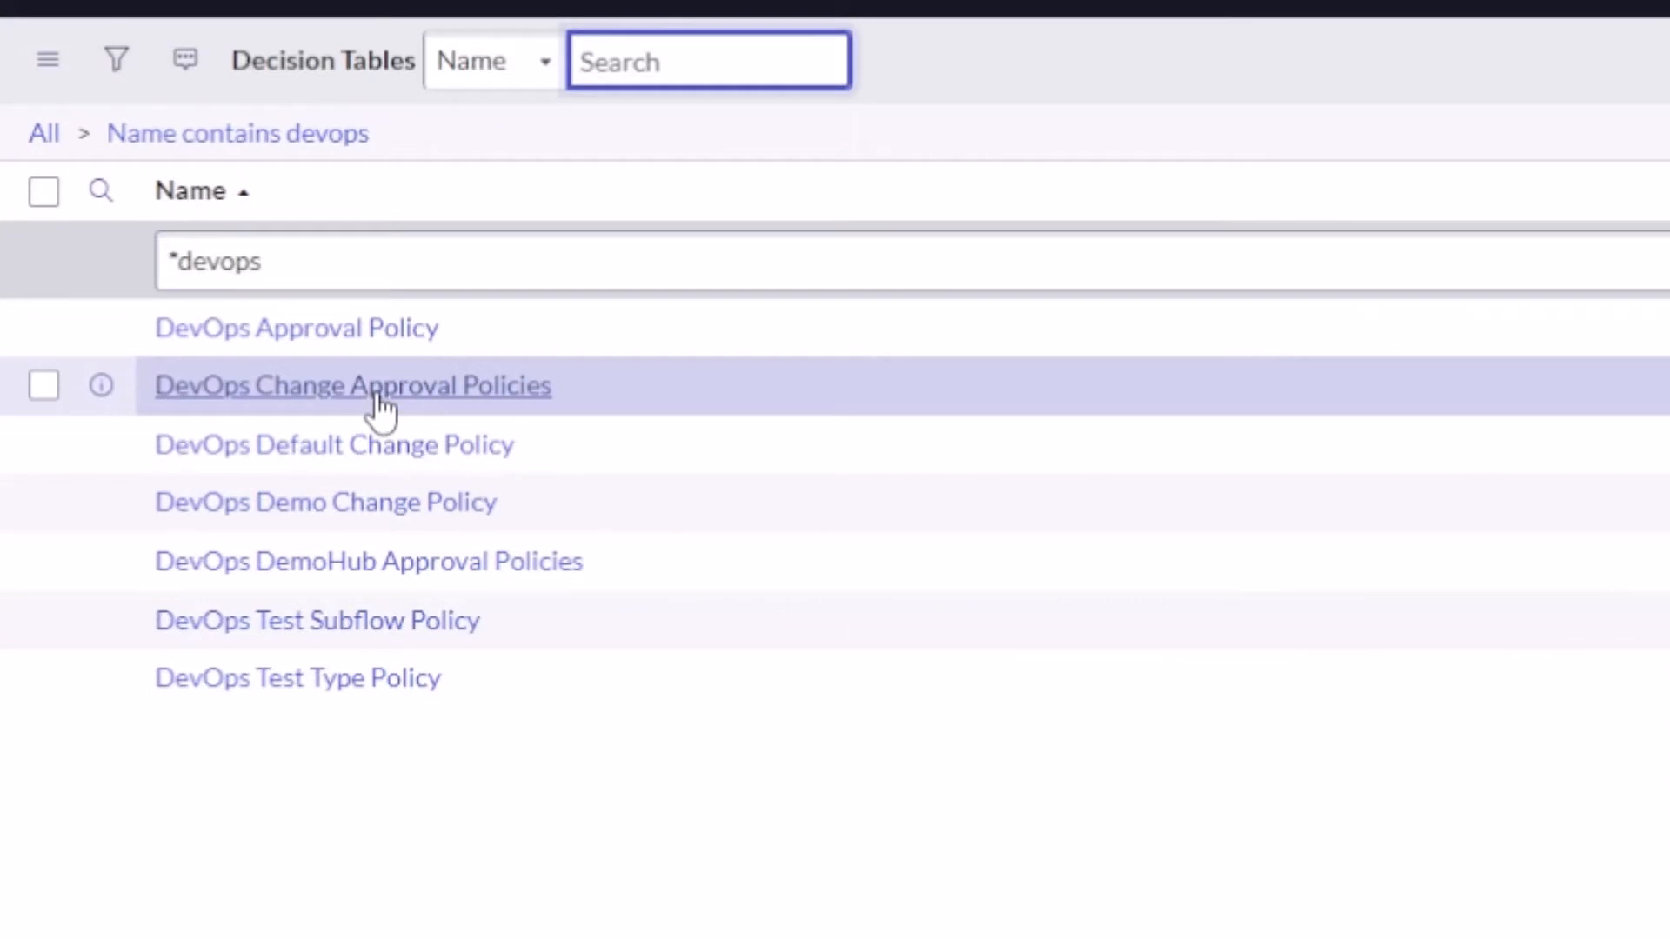
Step: Expand step 8, the DevOps Demo Change Policy decision with its commit and test-percent inputs
click(325, 501)
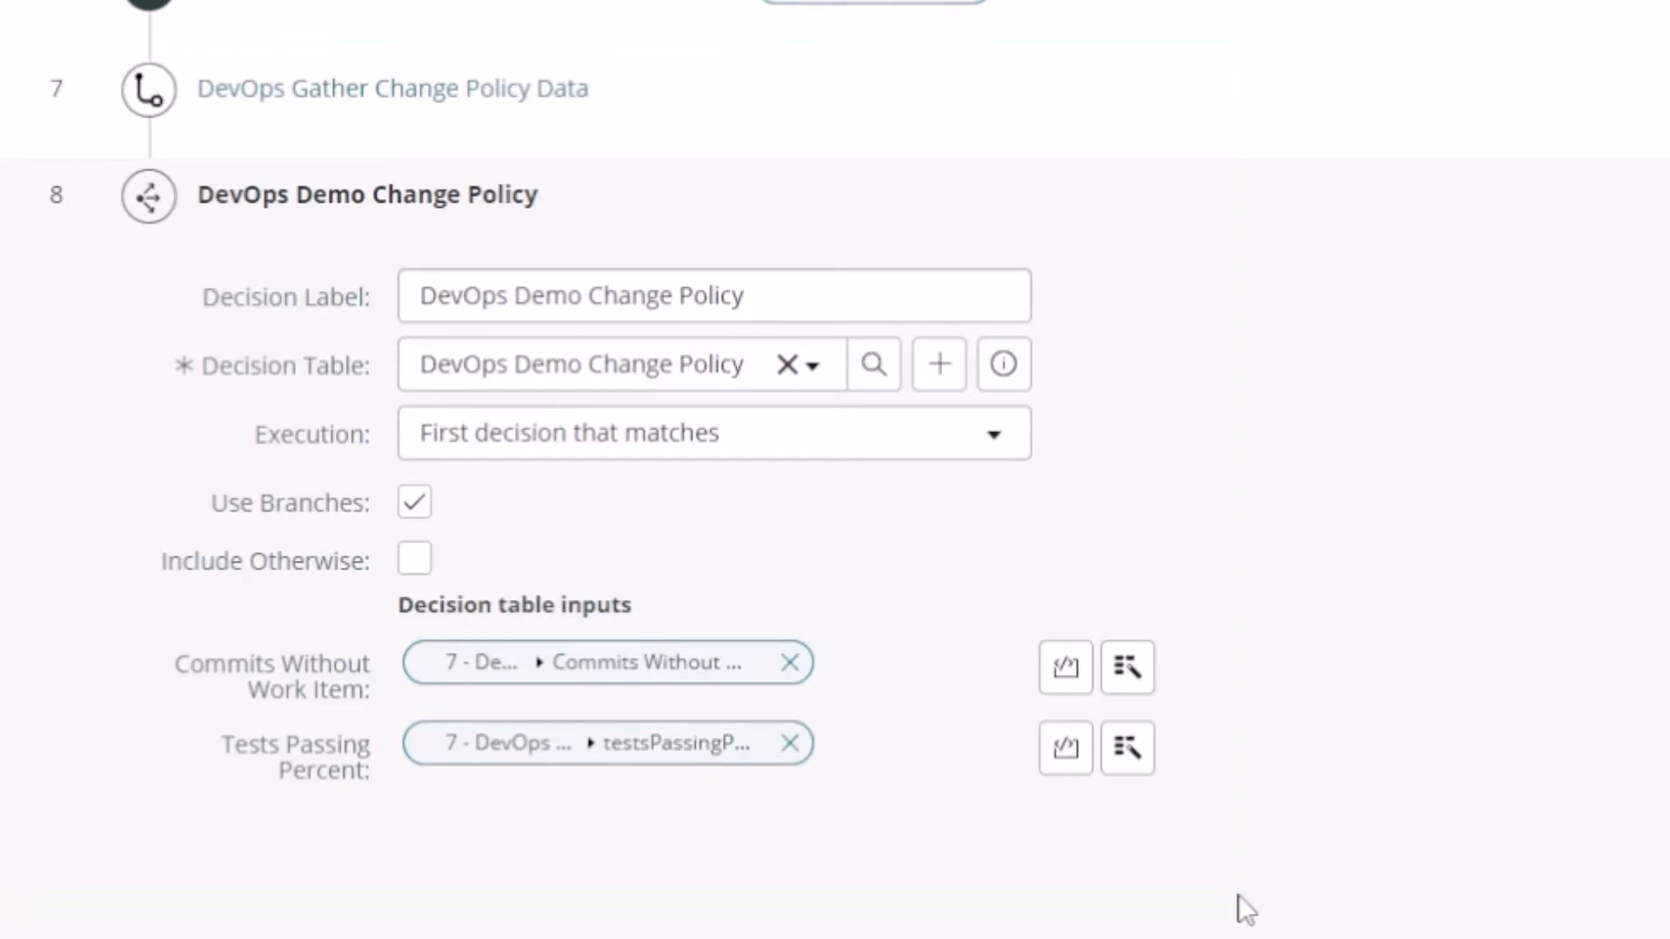
Step: Review the DevOps Auto Approve and Assignment Group Approval branches of the flow
scroll(down, 3)
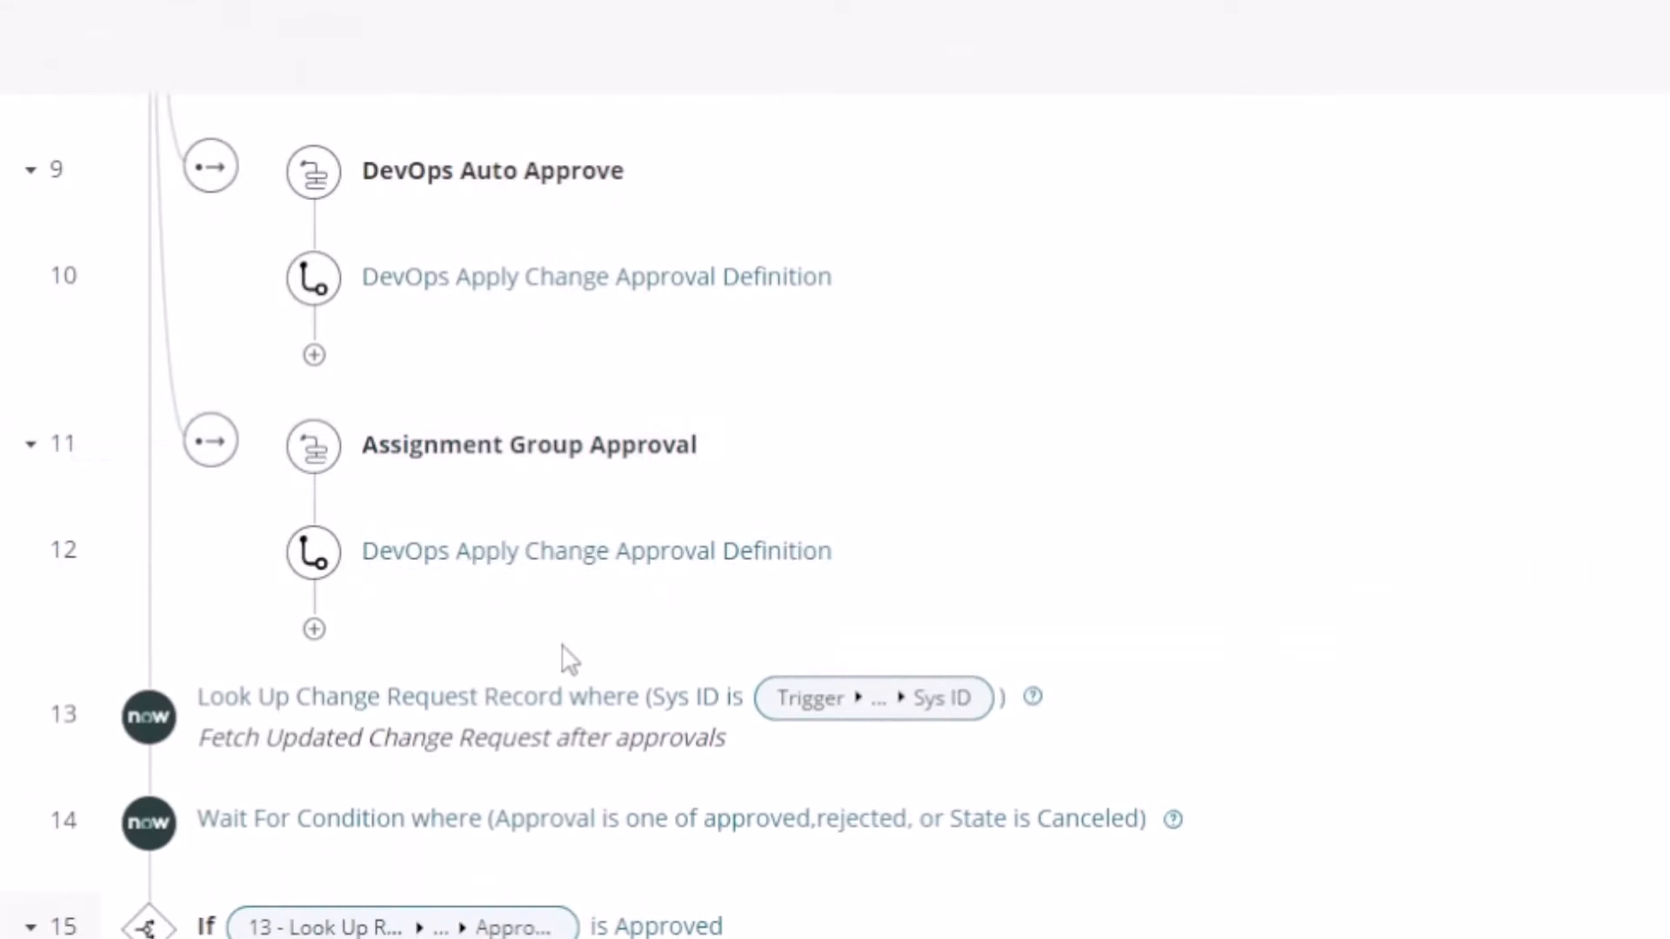
mouse_move(799, 466)
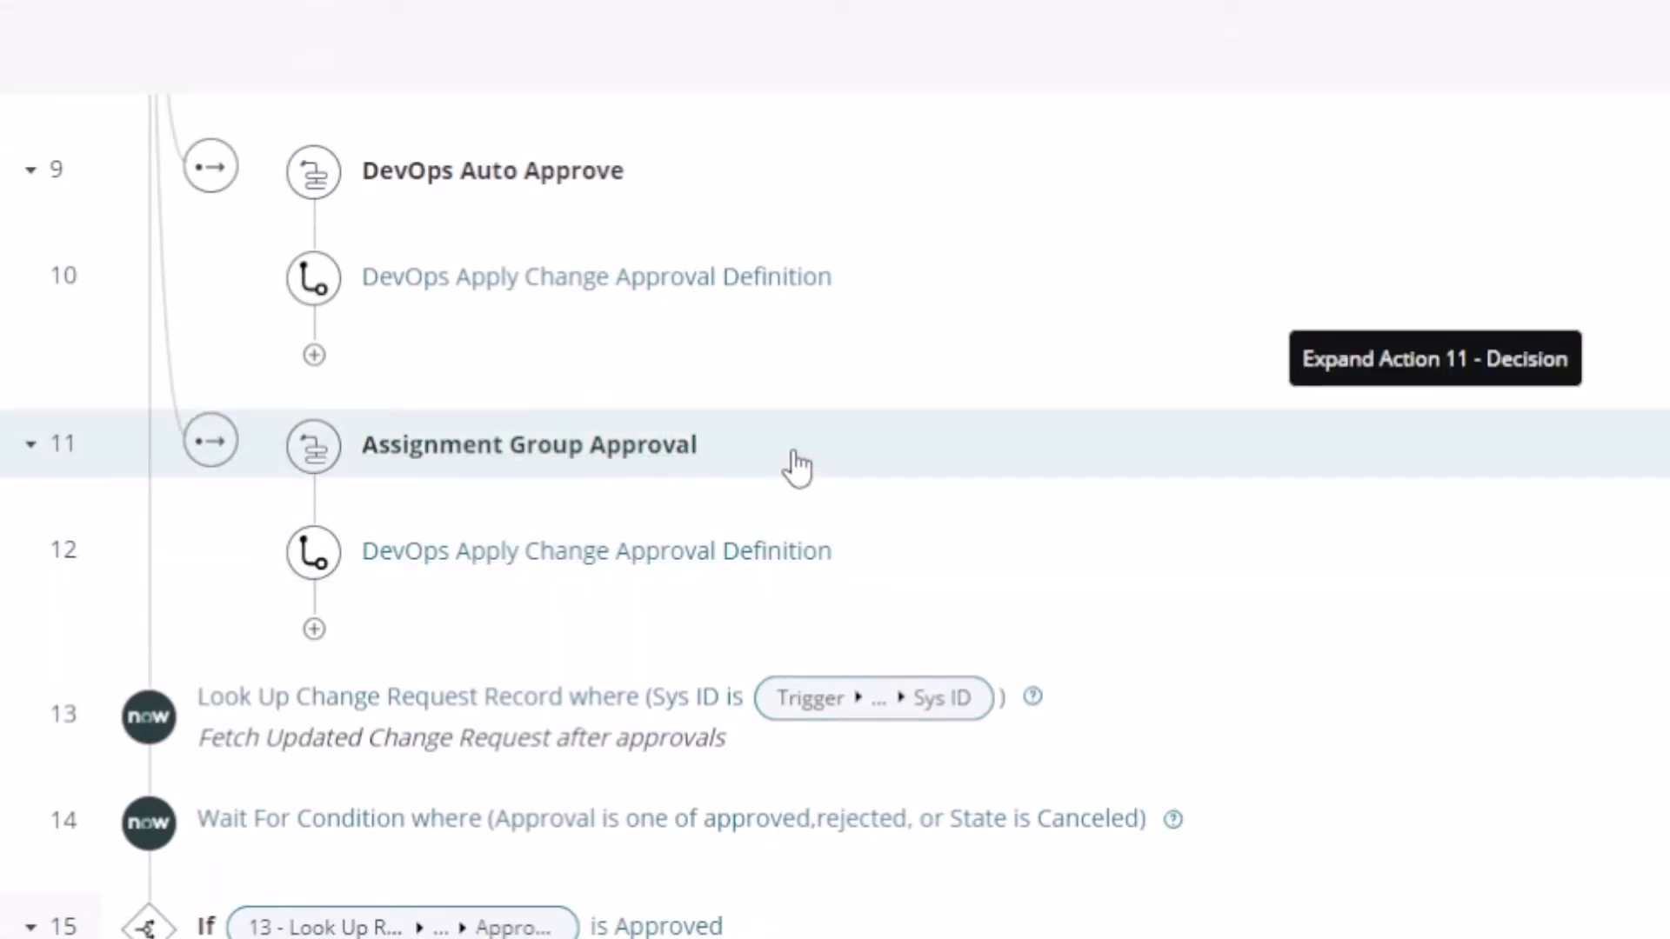
scroll(up, 3)
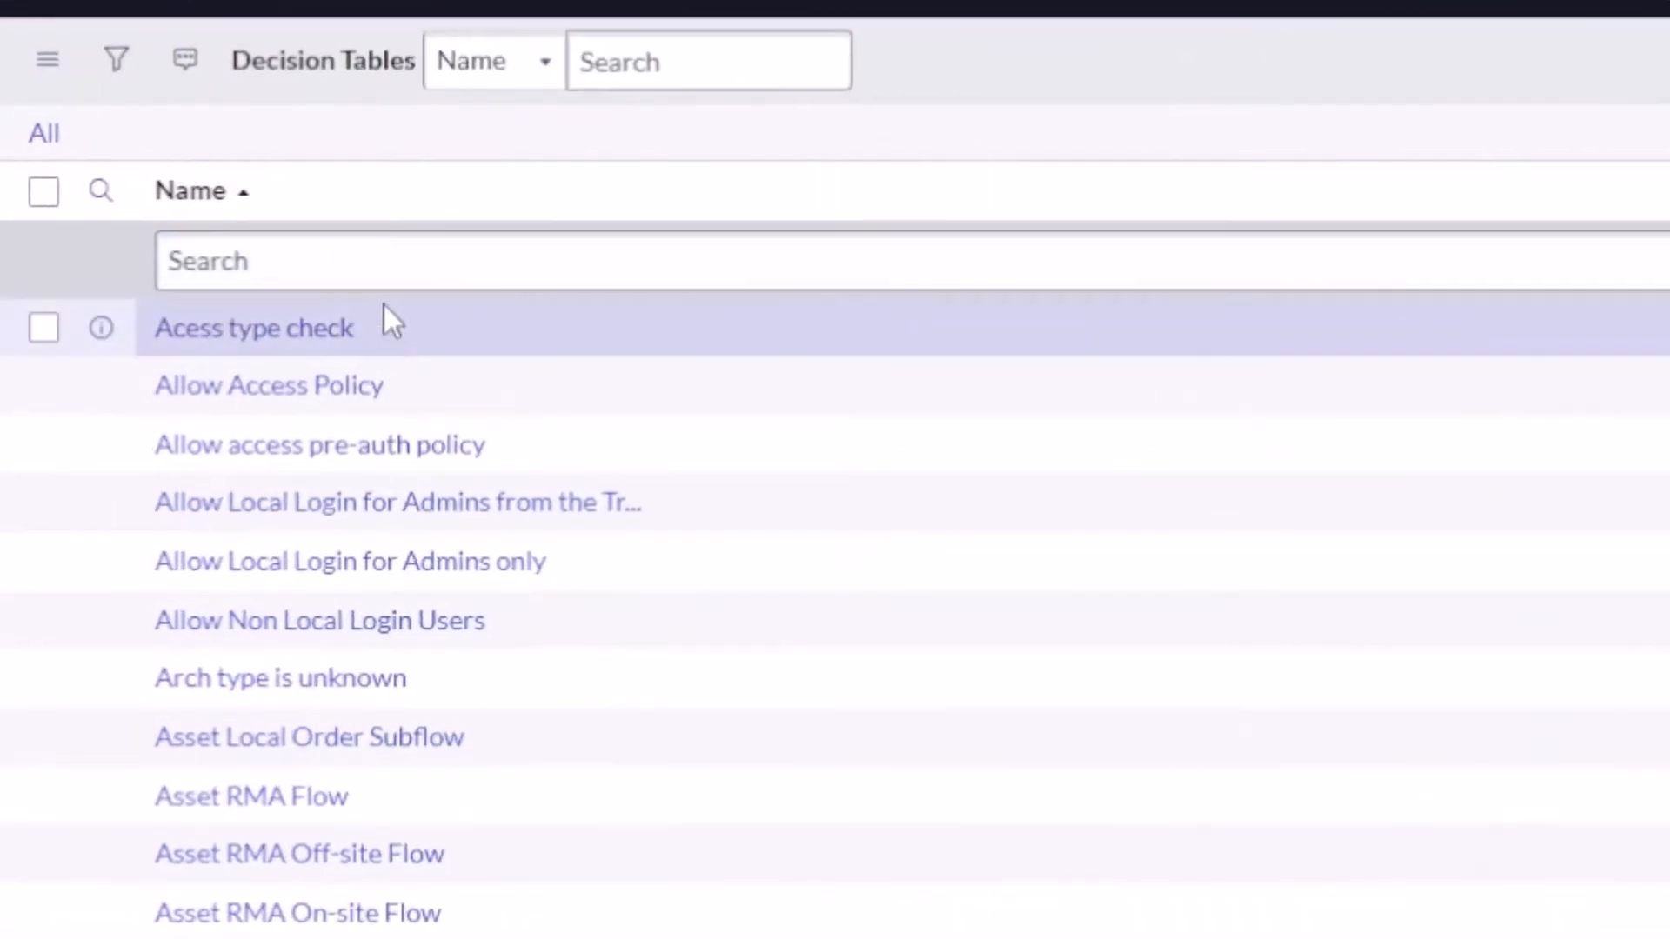
Step: Filter decision tables by name *devops and open DevOps Demo Change Policy
text(*devops)
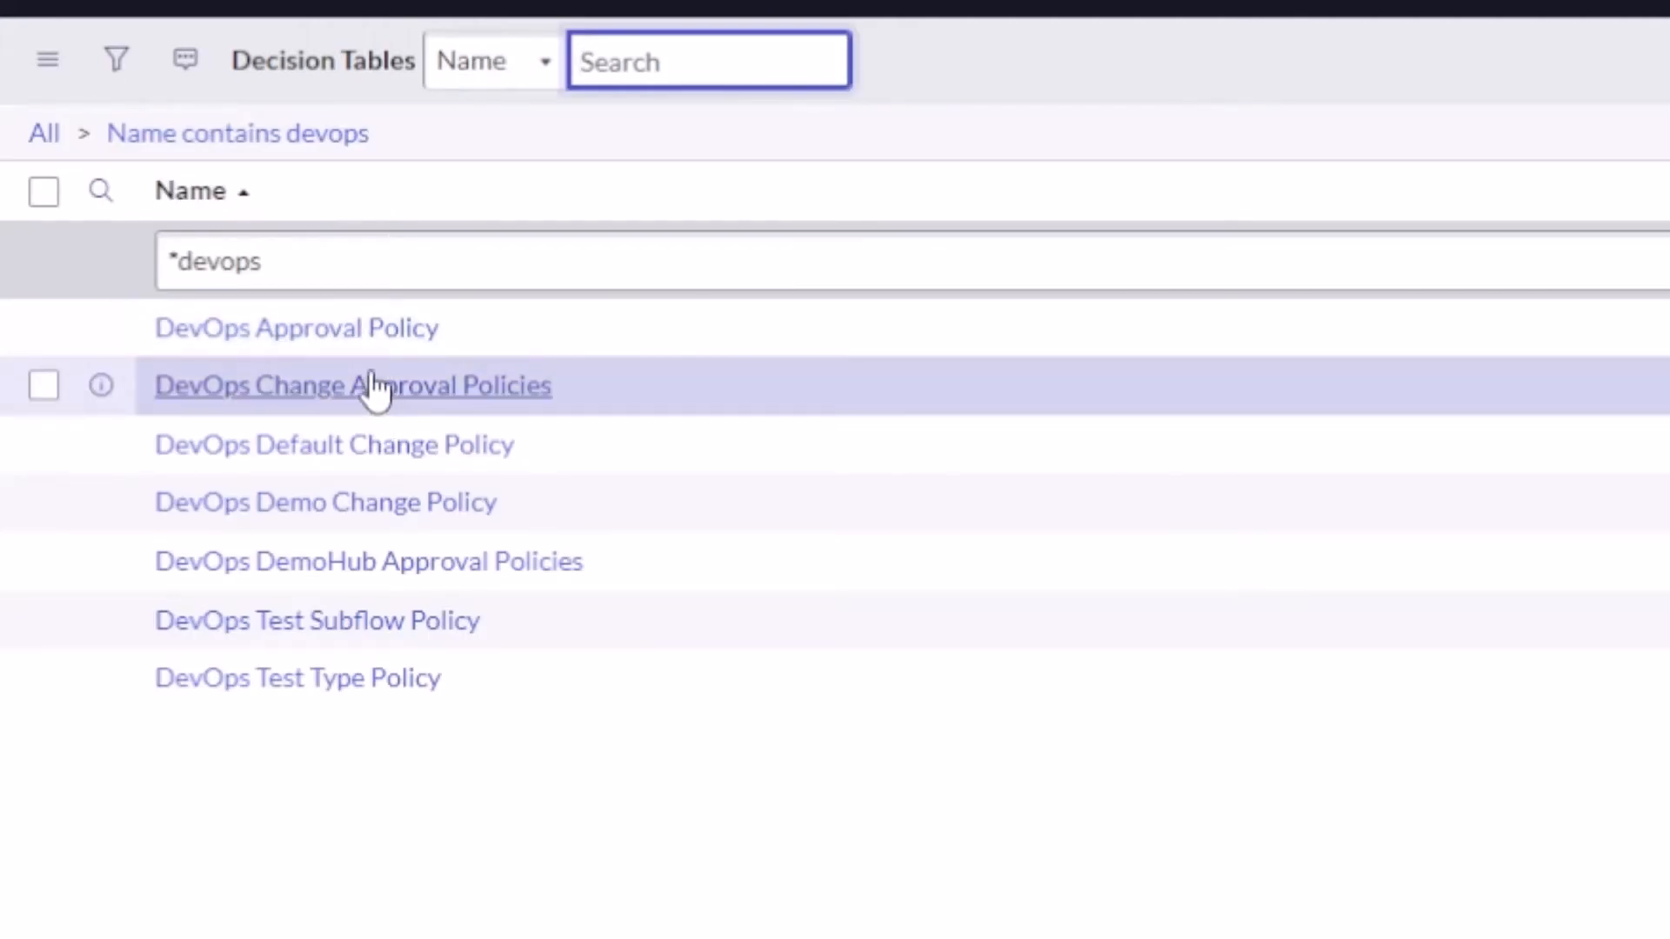
mouse_move(325, 501)
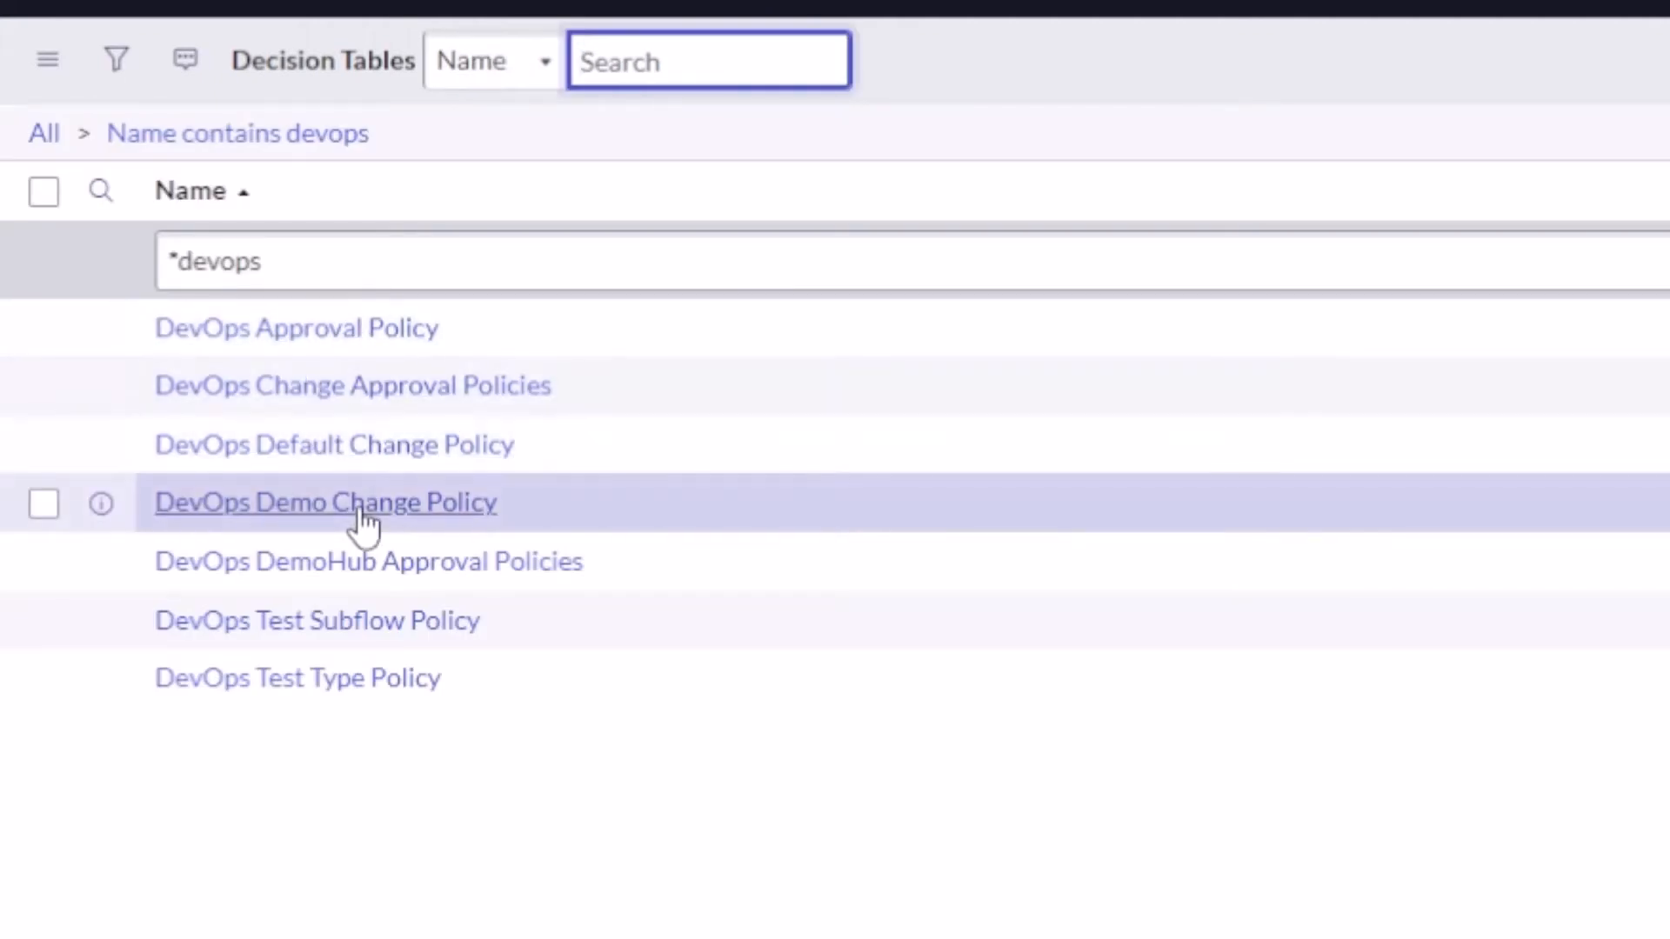
click(323, 501)
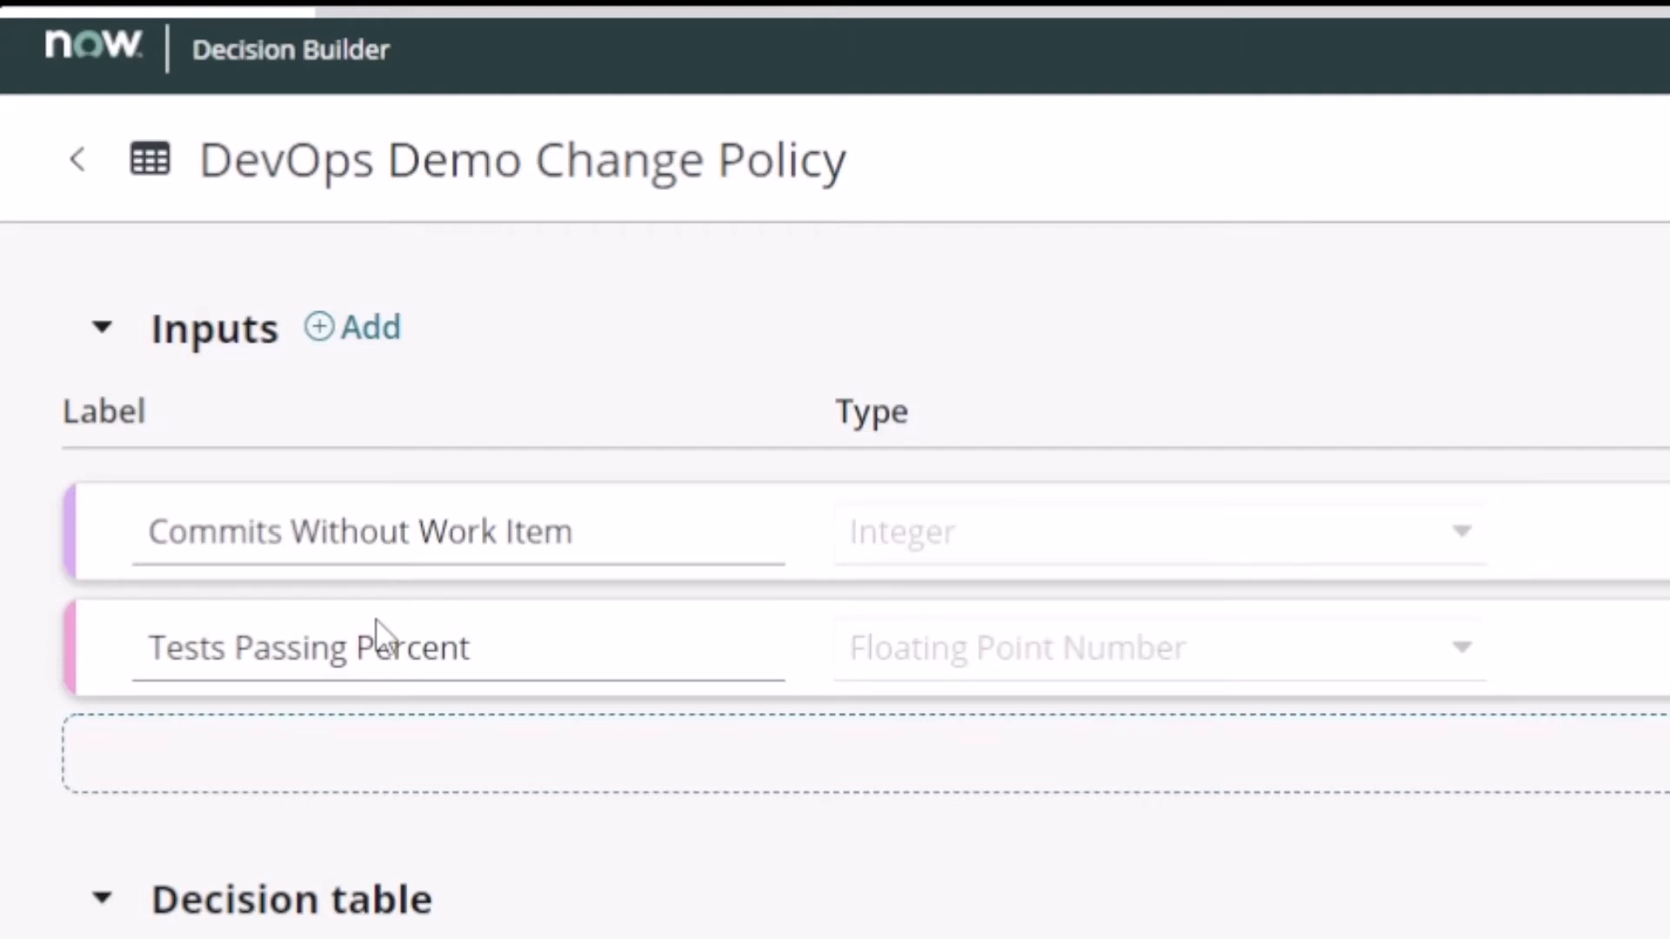
mouse_move(11, 367)
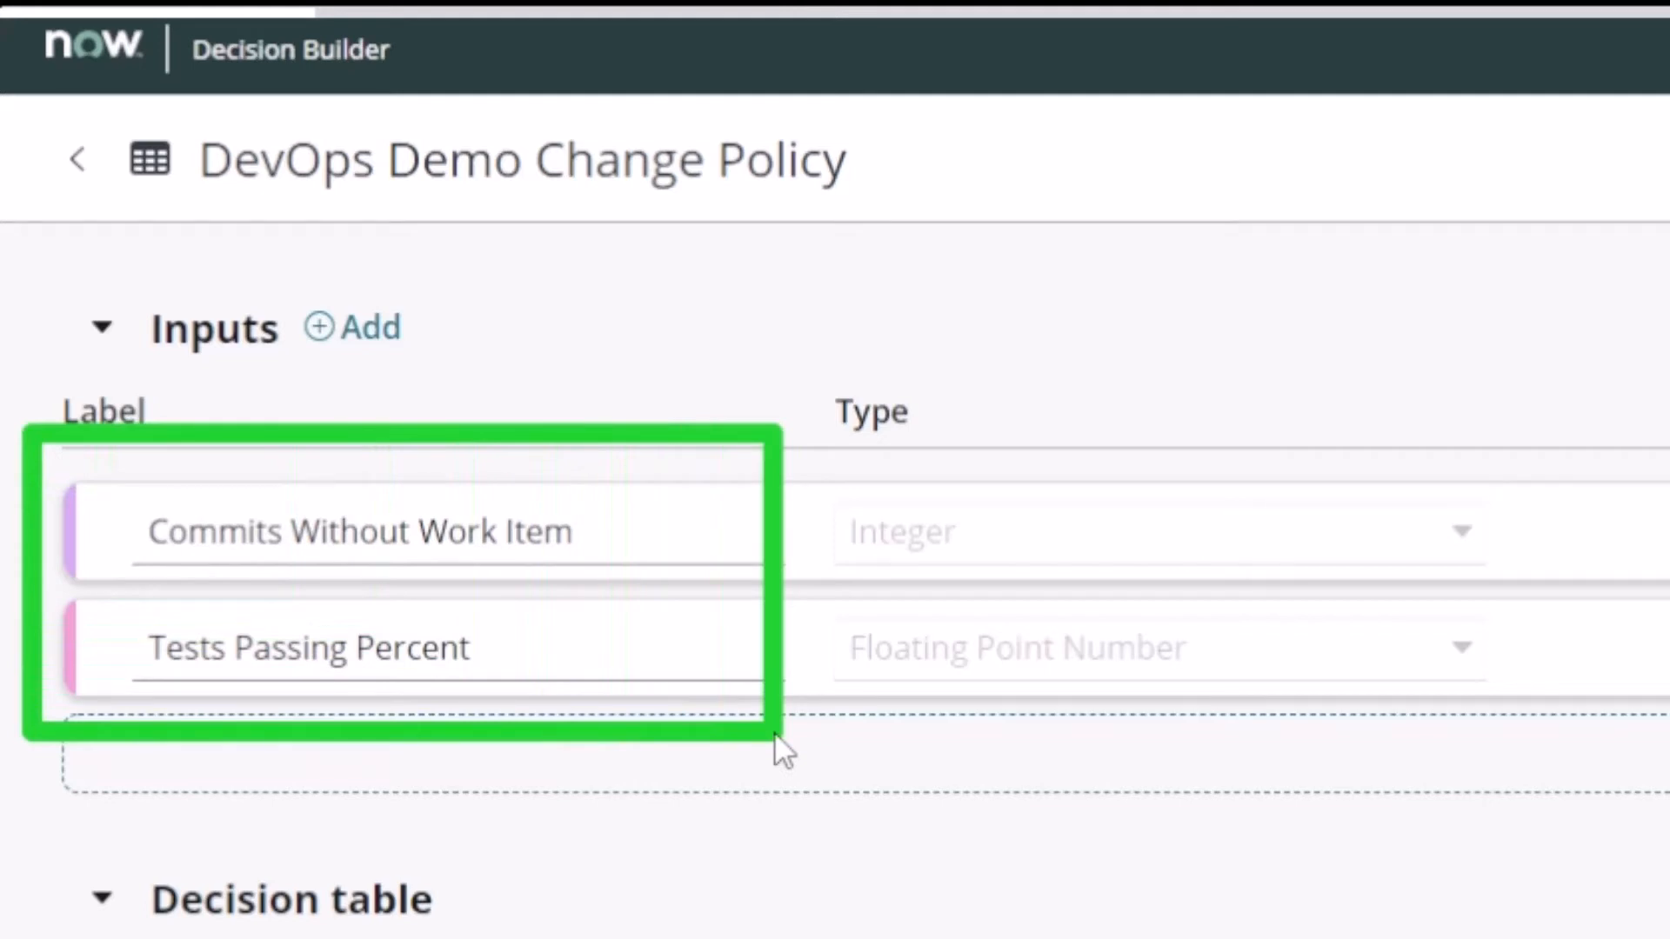
mouse_move(752, 719)
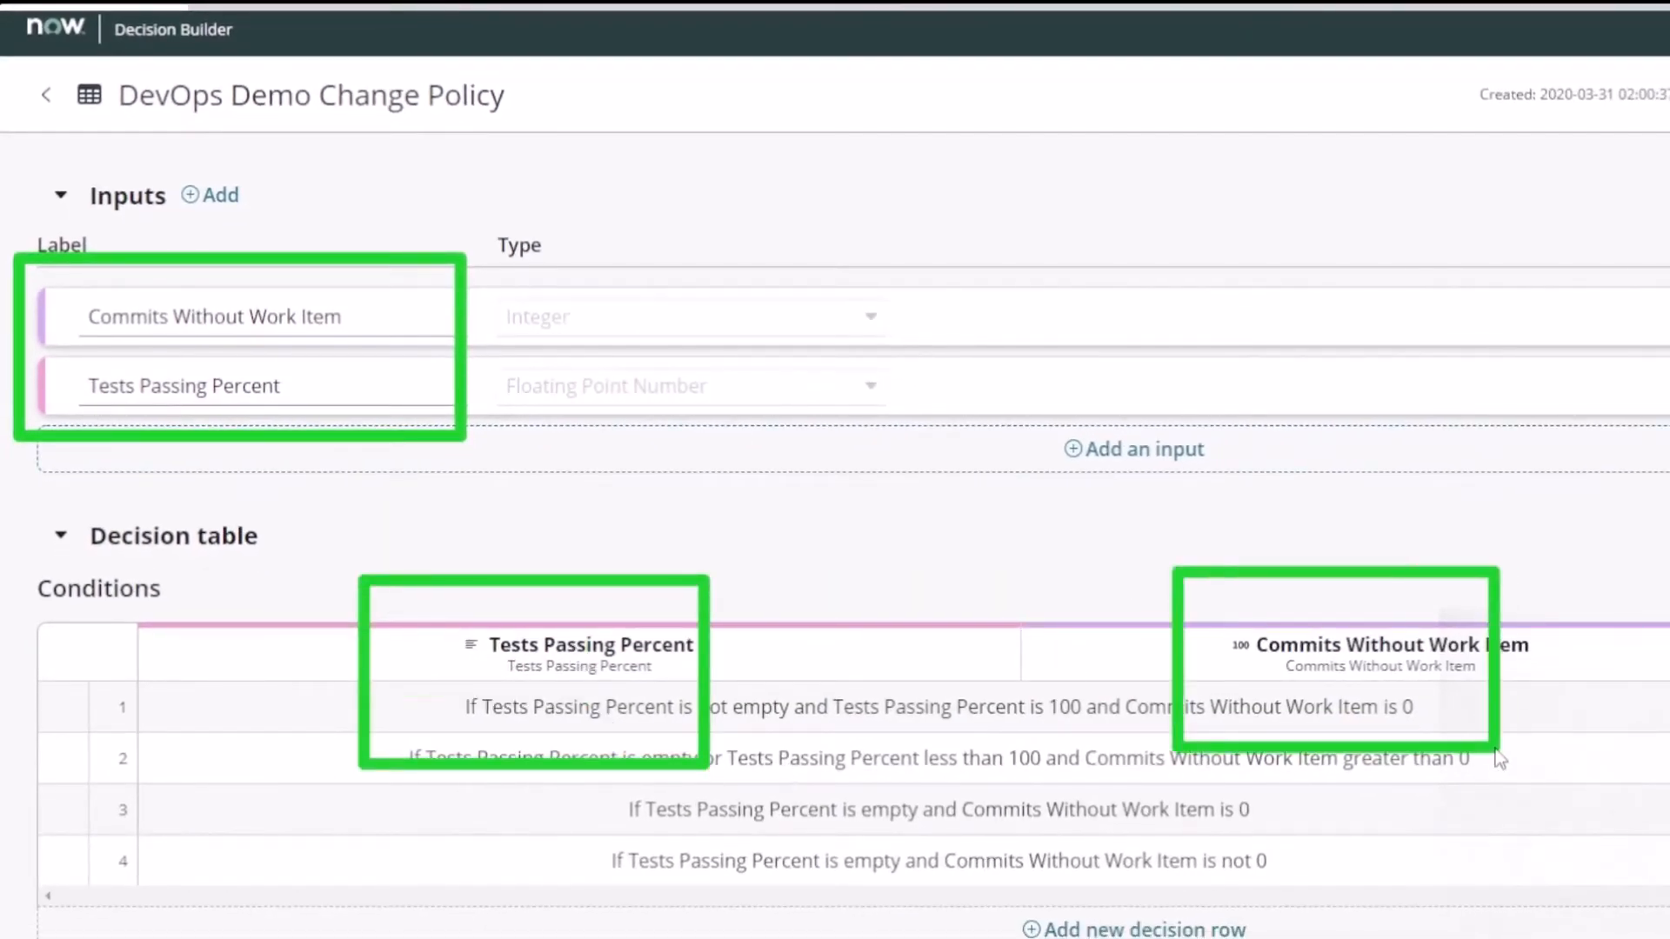
mouse_move(1566, 762)
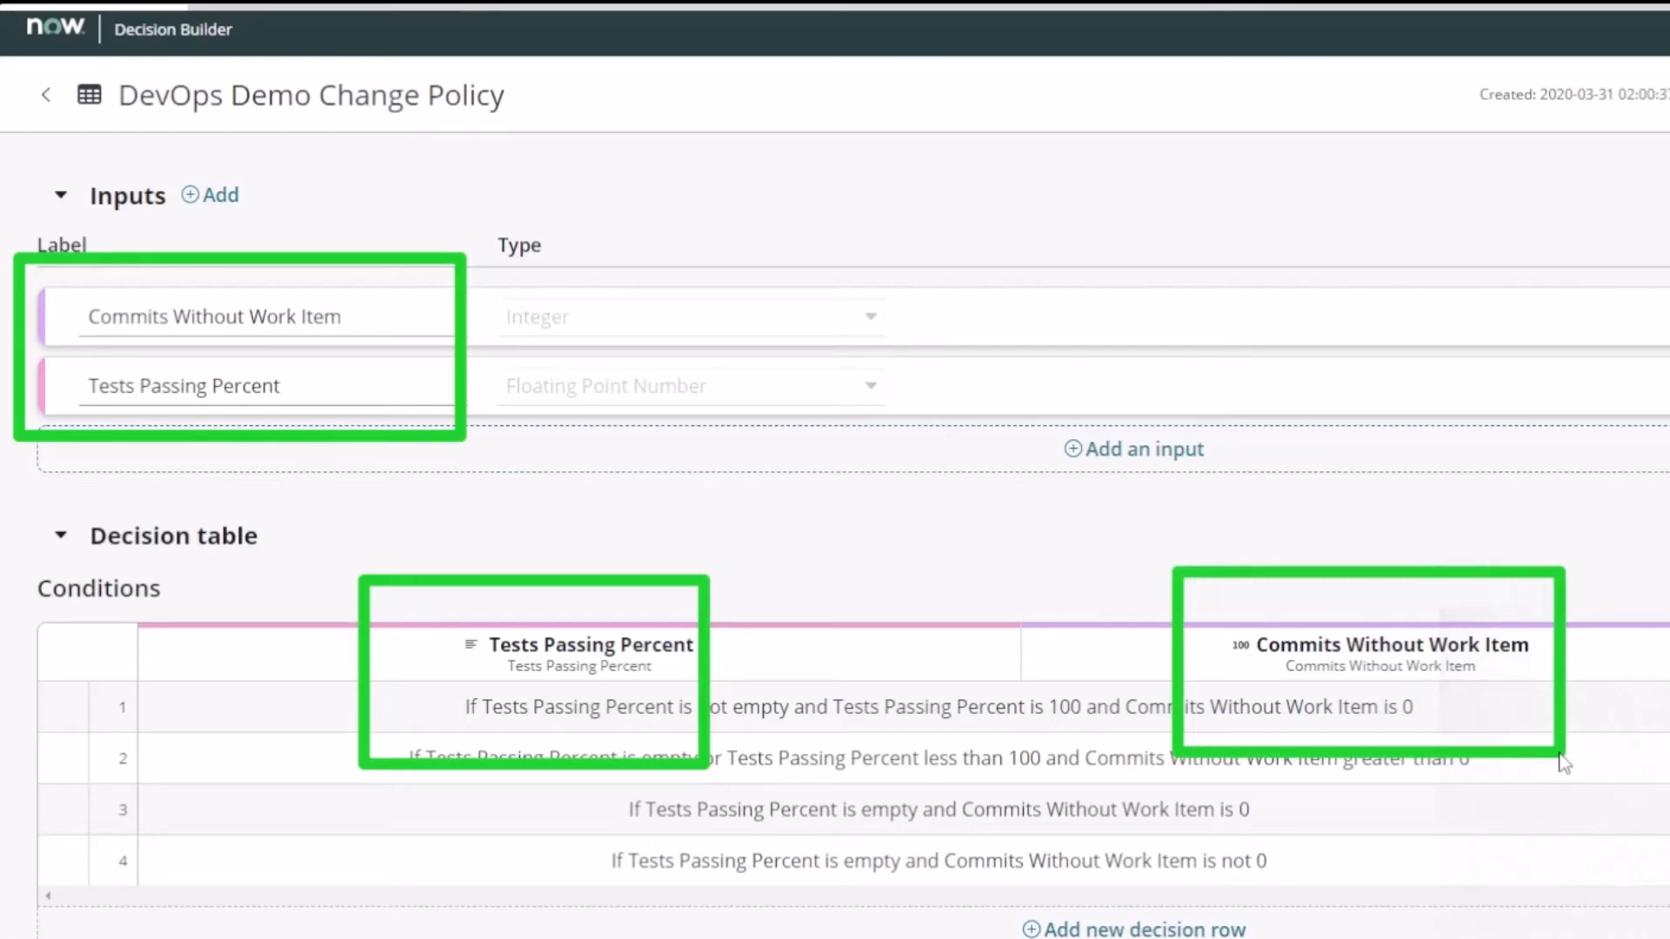